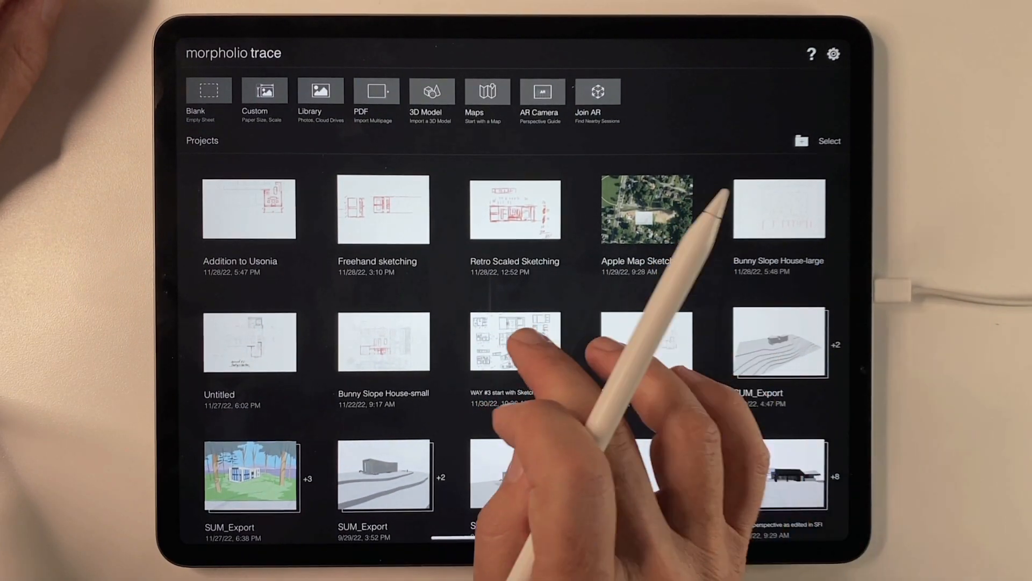
Start a blank sheet with a thin red sketch pen, clearing a test scribble afterwards.
click(514, 342)
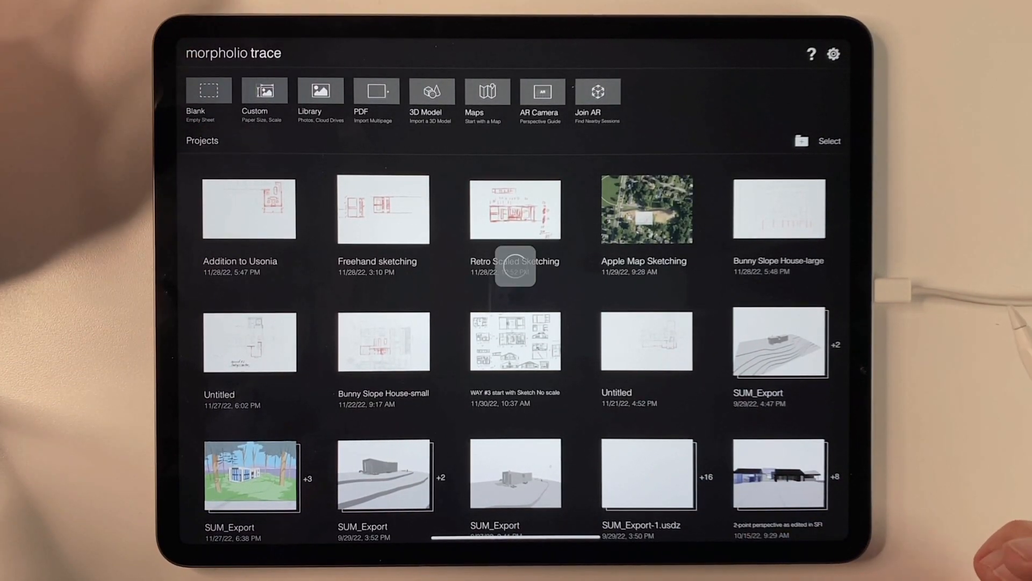
click(515, 209)
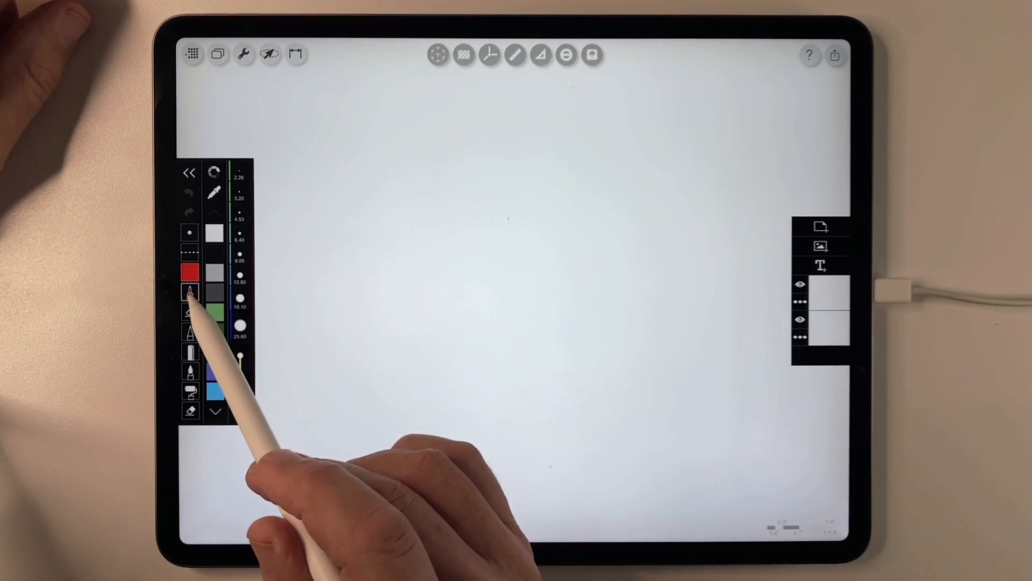
click(189, 293)
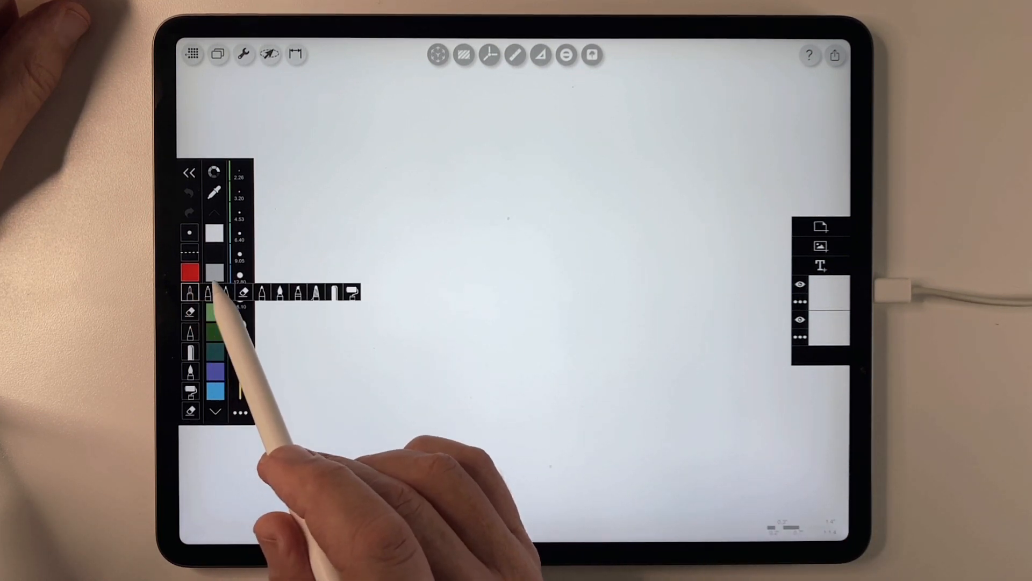
click(189, 293)
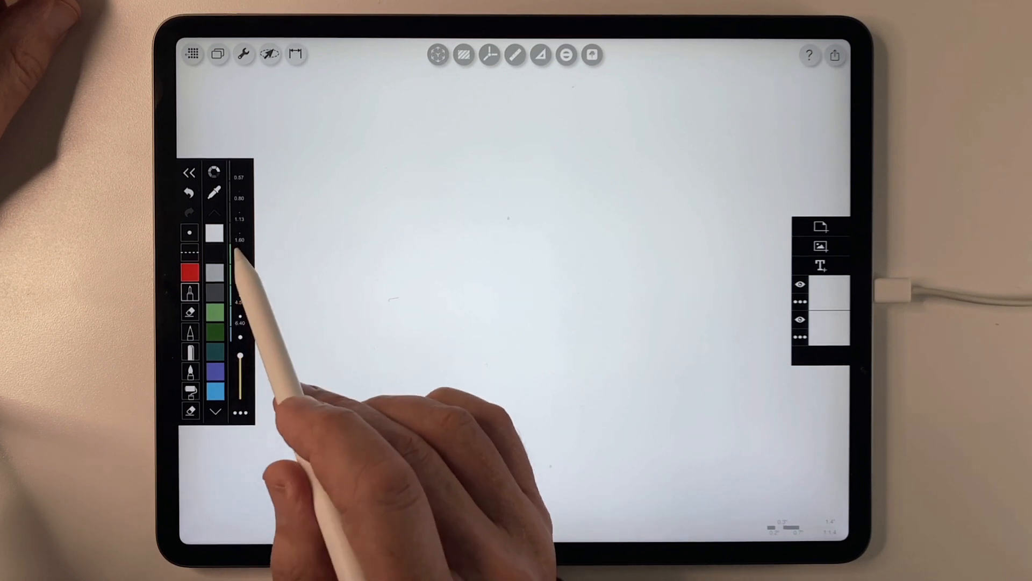
click(239, 255)
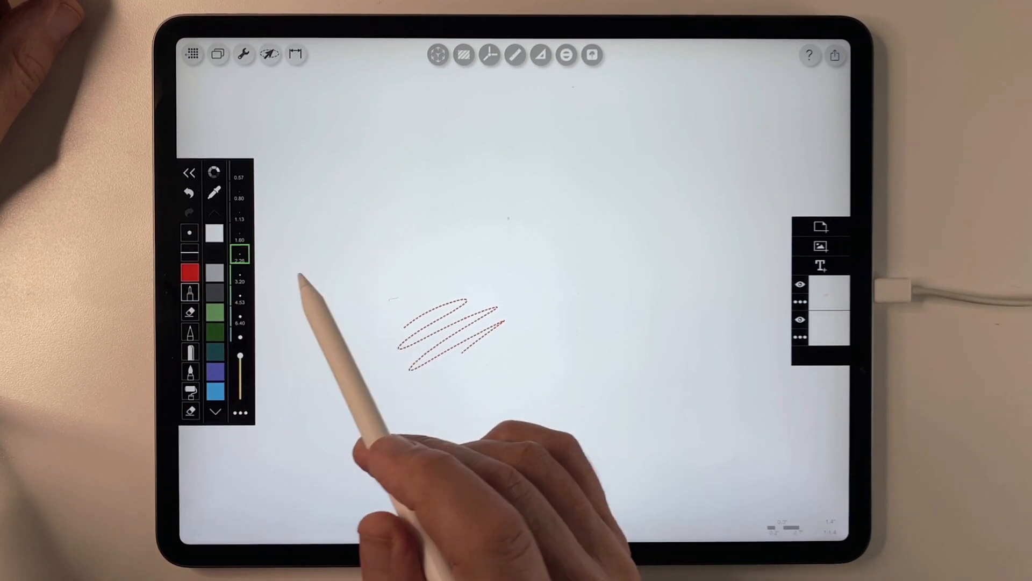
drag(395, 277, 438, 270)
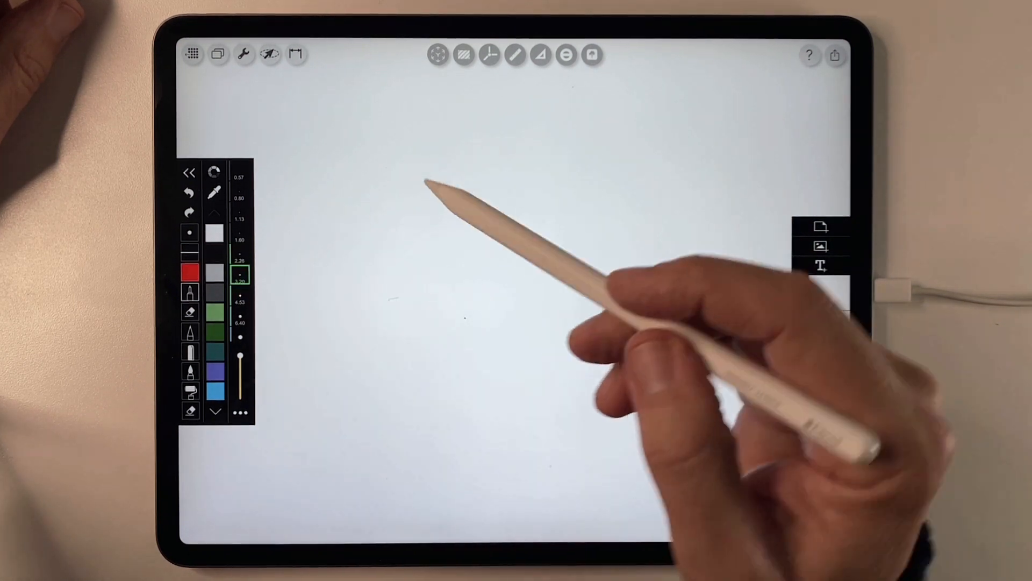
Sketch the 10'-by-10' square room's walls and the second room below it.
drag(385, 251, 385, 320)
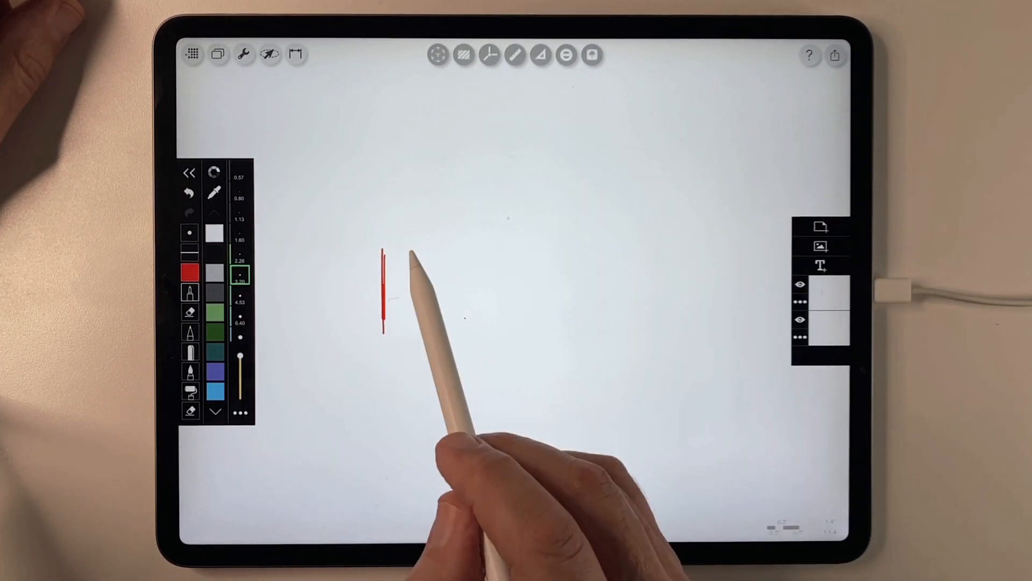
drag(385, 247, 454, 245)
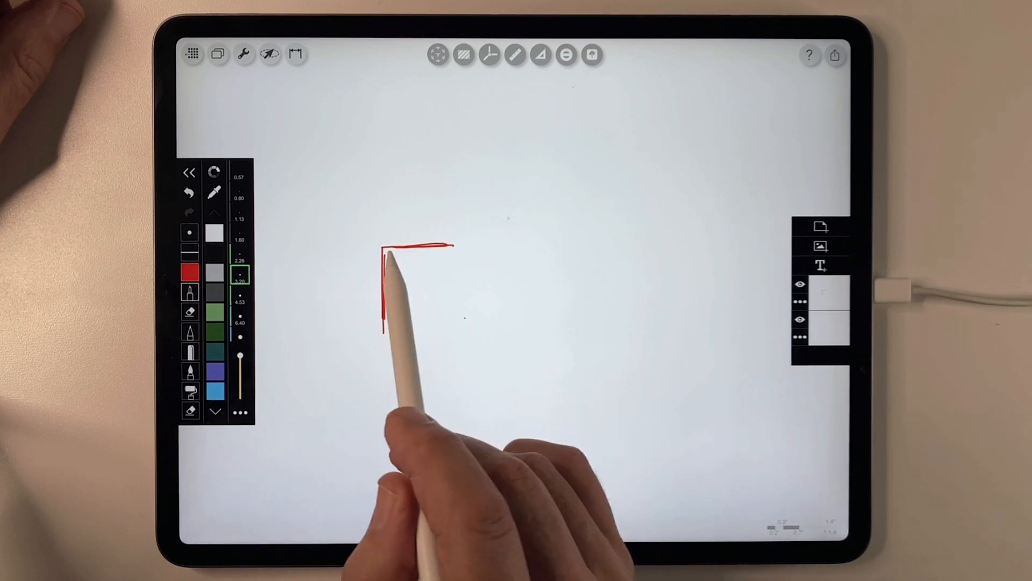
drag(391, 306, 438, 307)
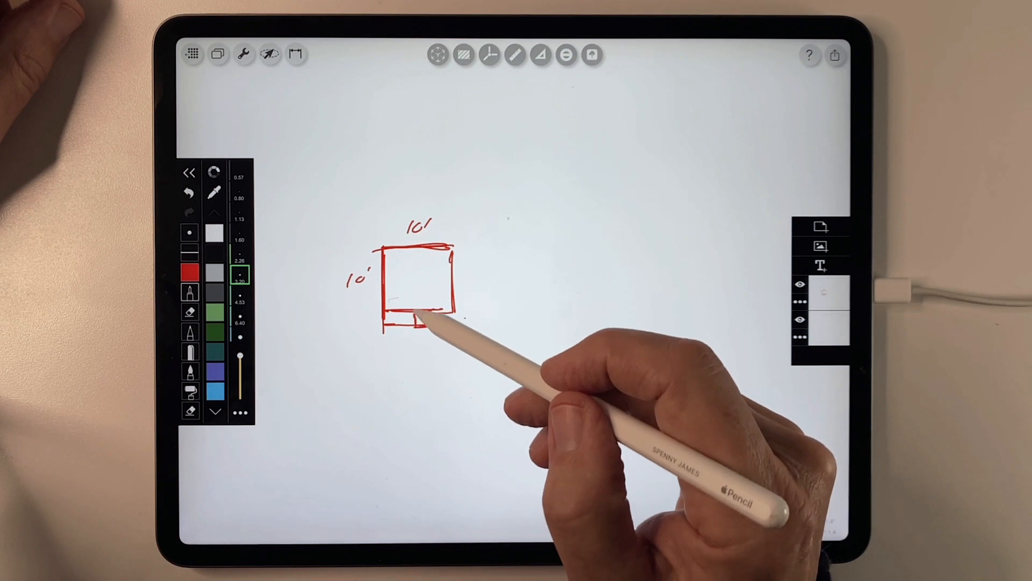
drag(415, 322, 447, 369)
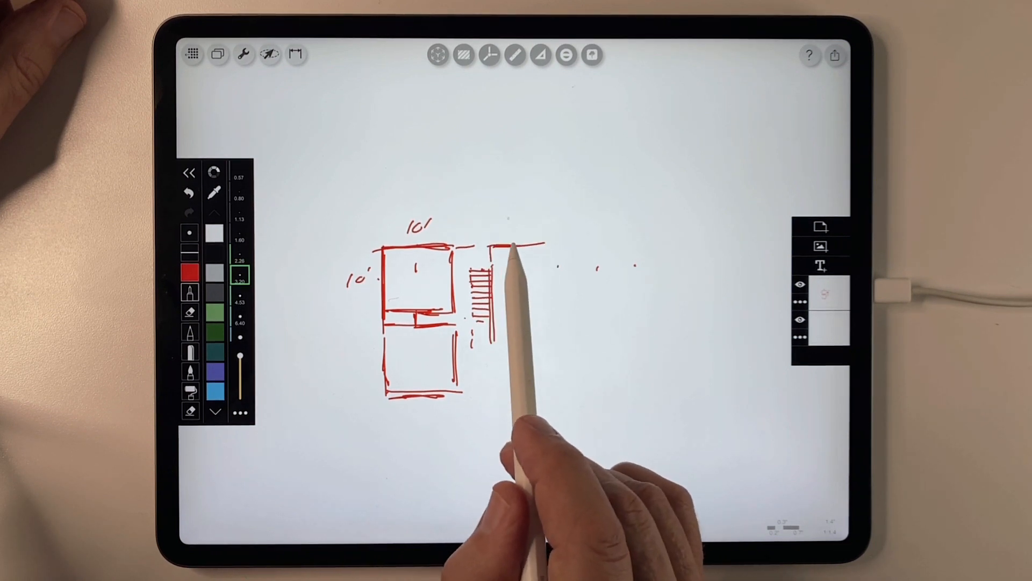
Extend the walls into the right wing with the stair, interior walls and adjoining rooms.
drag(517, 245, 609, 242)
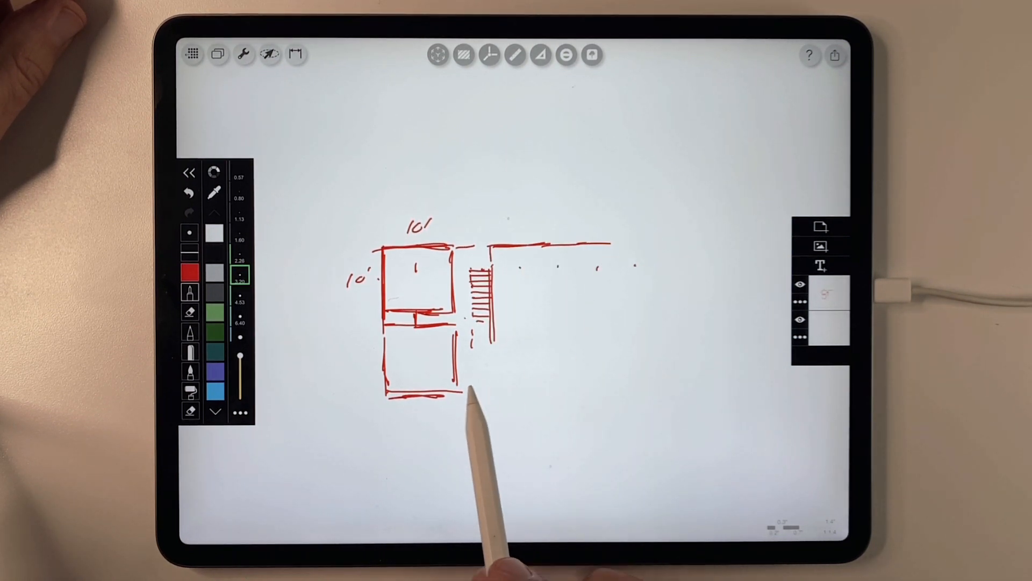
drag(461, 388, 553, 388)
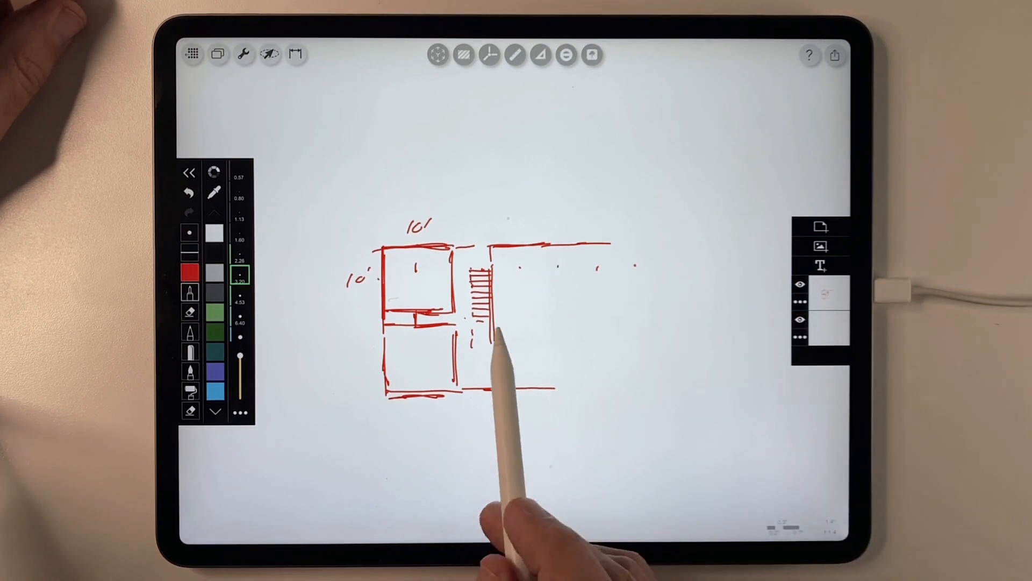
drag(474, 322, 491, 336)
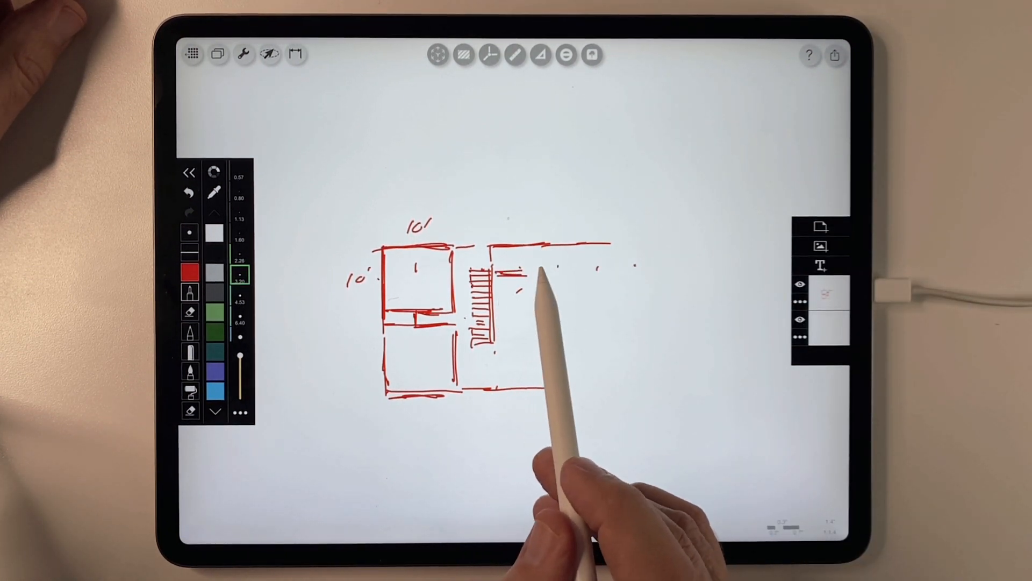
drag(521, 283, 521, 395)
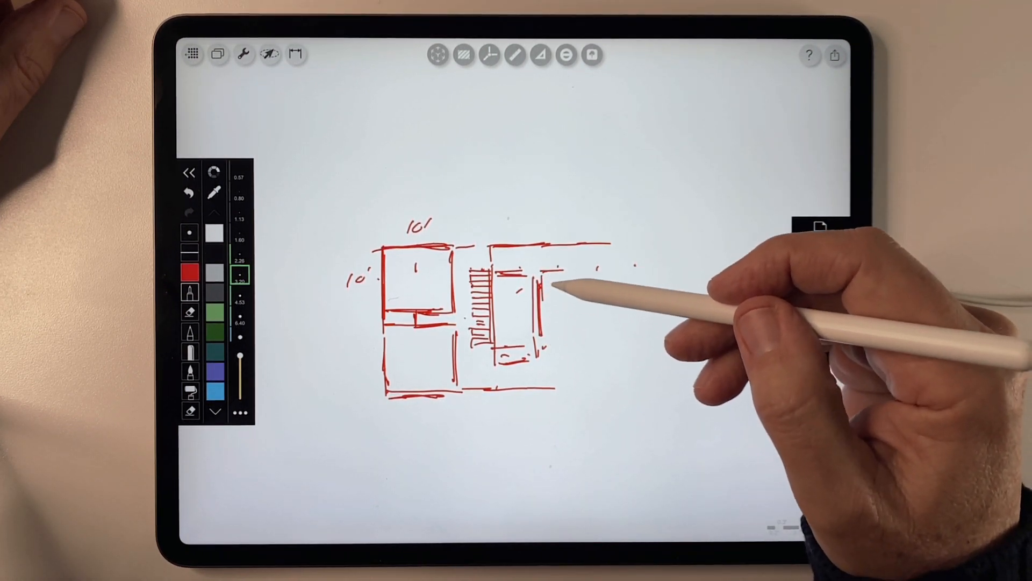
drag(539, 289, 577, 323)
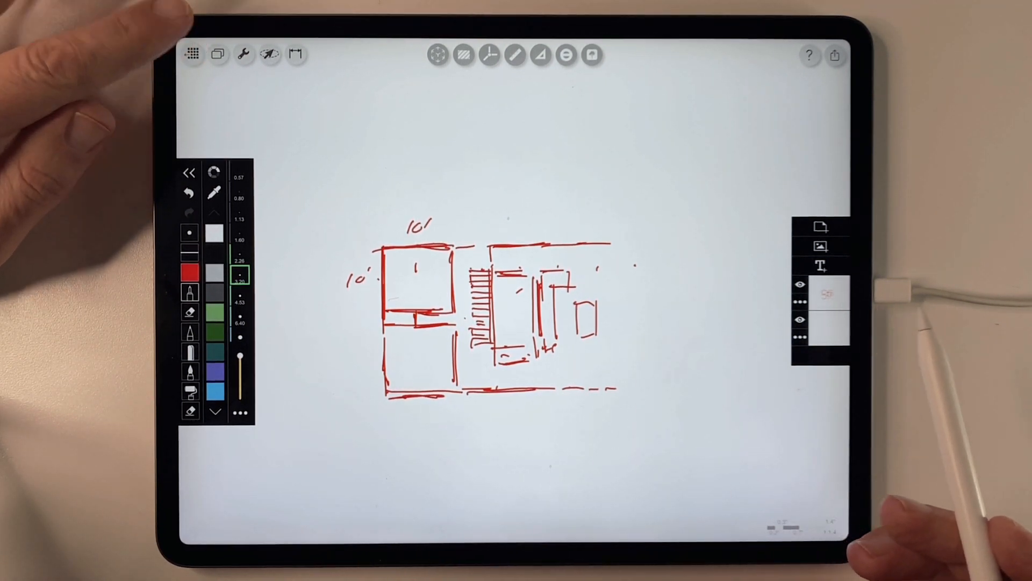
Set the scale so the measured plan span equals 23 ft 8 in and confirm it.
click(193, 54)
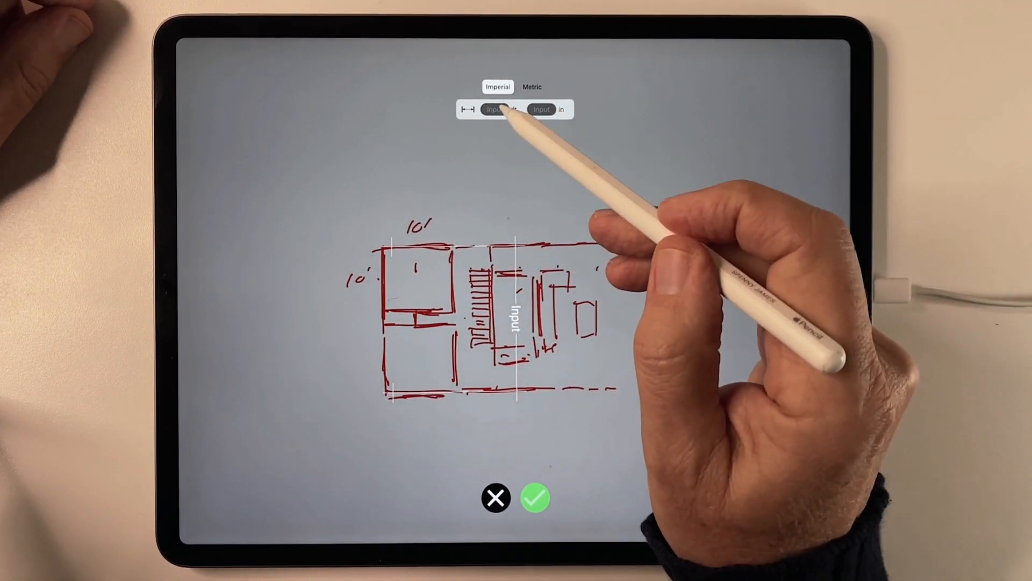
click(498, 109)
text(23)
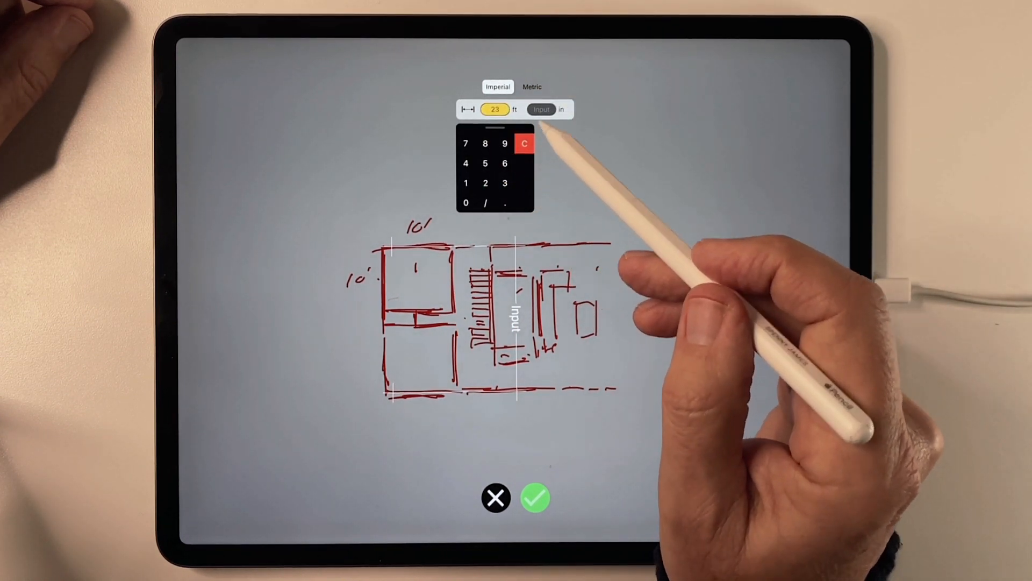
click(541, 109)
text(8)
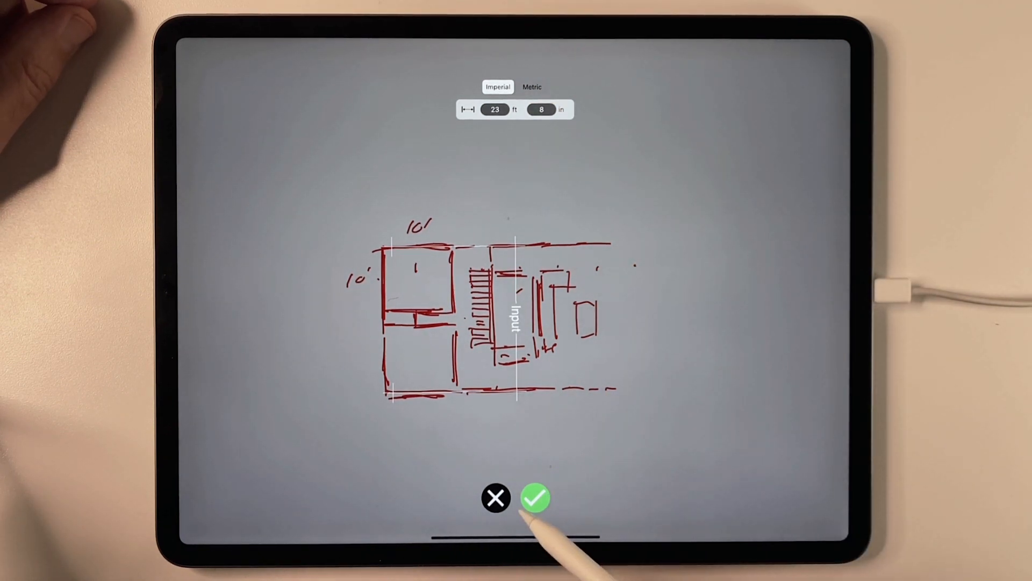
click(534, 498)
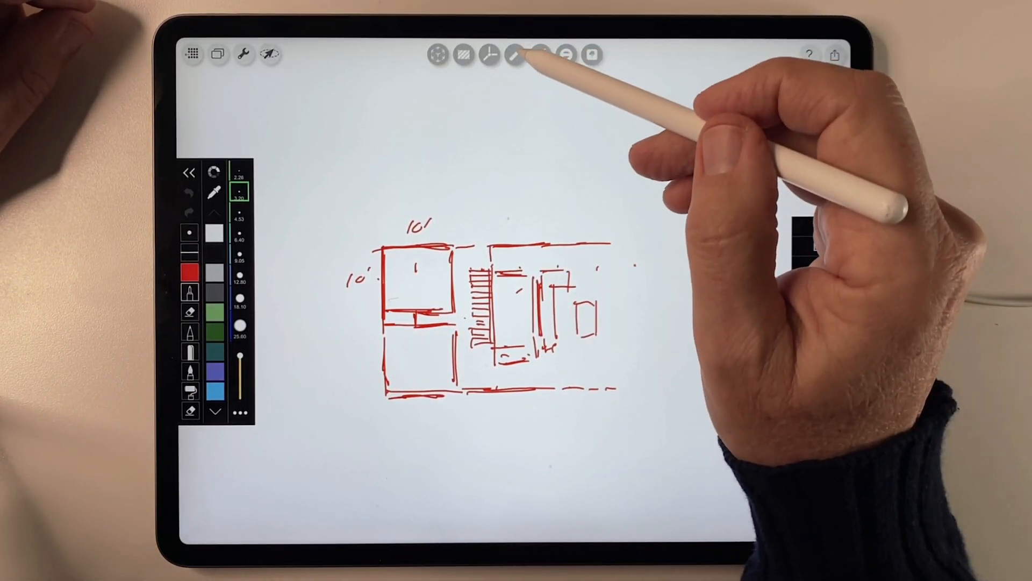
Show the scaled feet ruler beside the plan and bring up Project Setup.
click(515, 54)
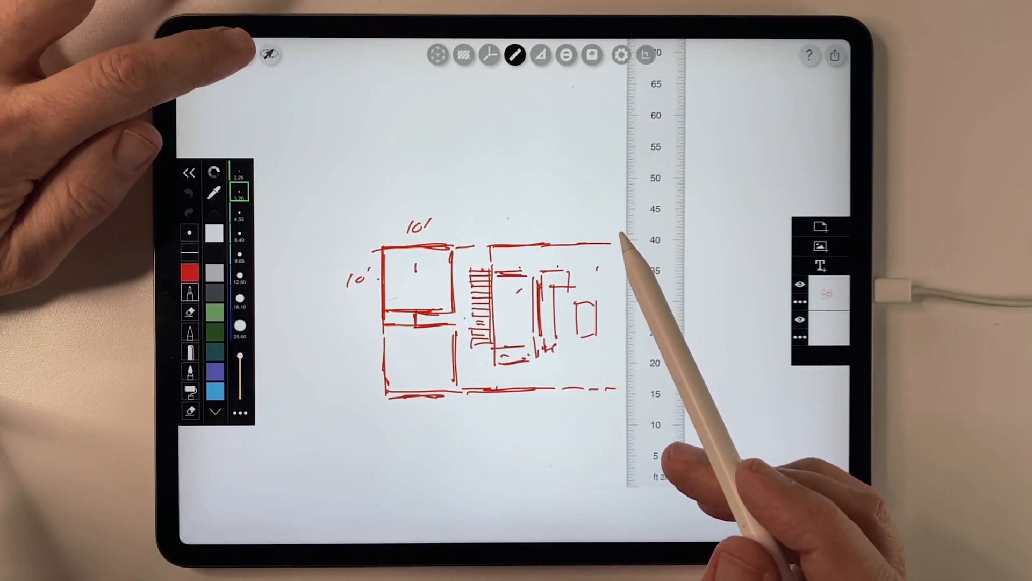
click(243, 53)
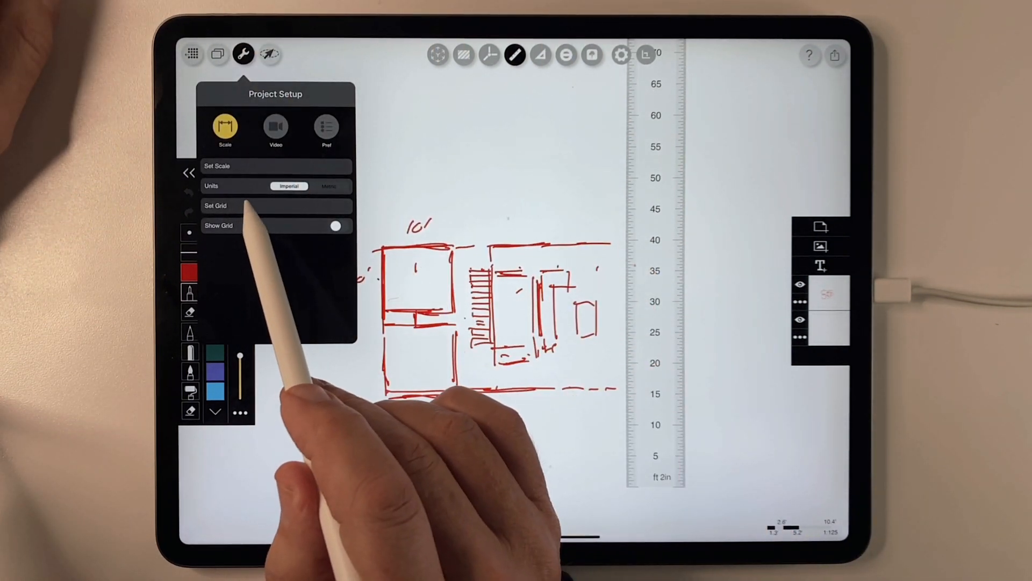
Overlay a square grid with 2 ft 0 in spacing on the floor plan and confirm it.
click(215, 206)
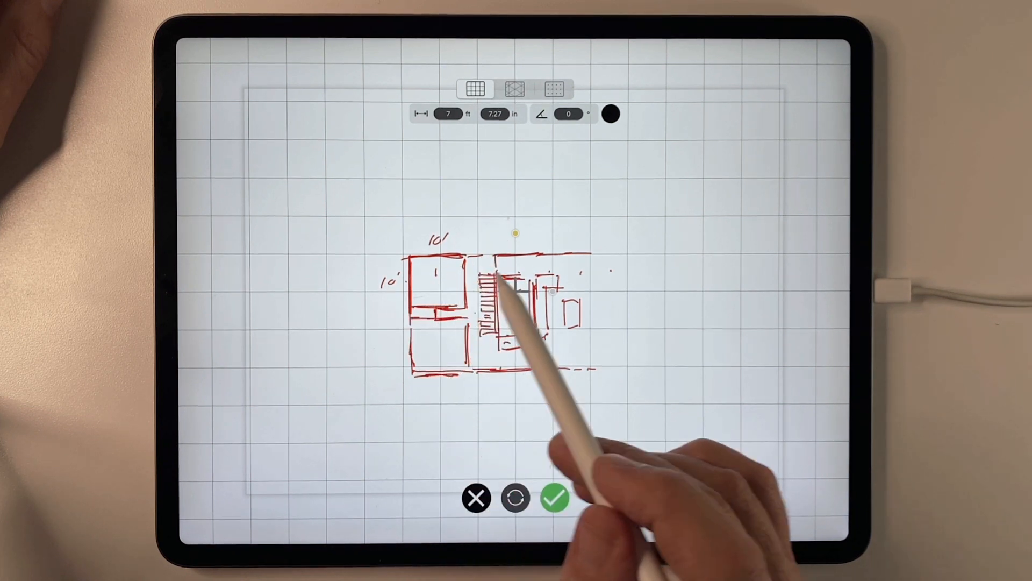
click(555, 498)
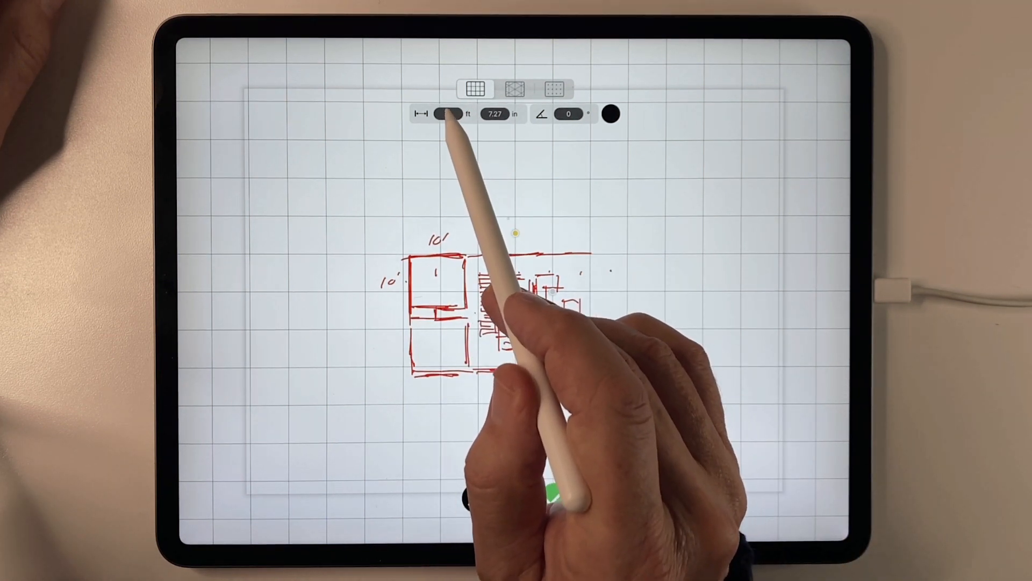
click(447, 113)
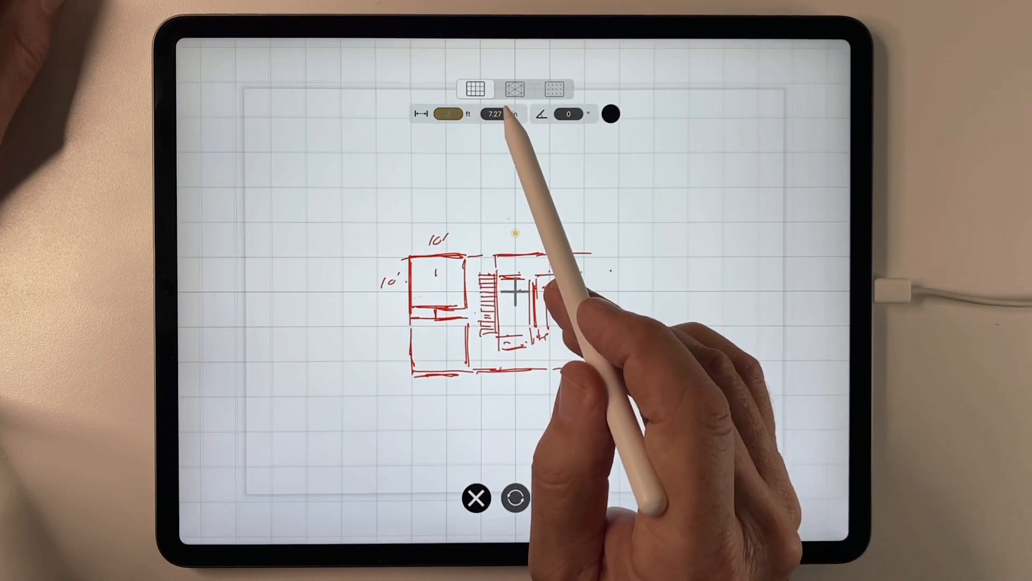
click(499, 114)
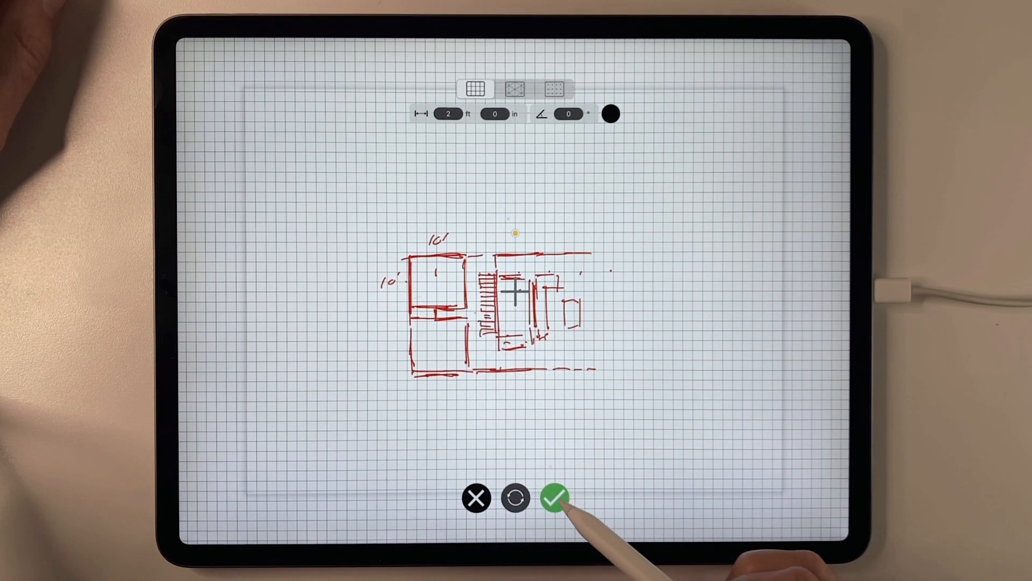
click(555, 498)
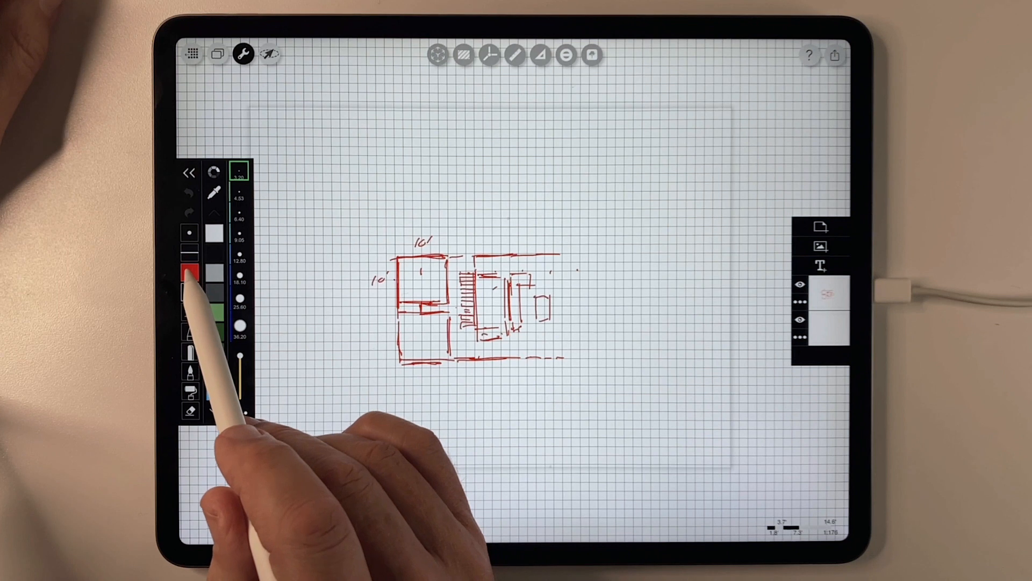
Extend the right wing's outer walls in red and lay the scaled ruler along the top edge.
click(190, 292)
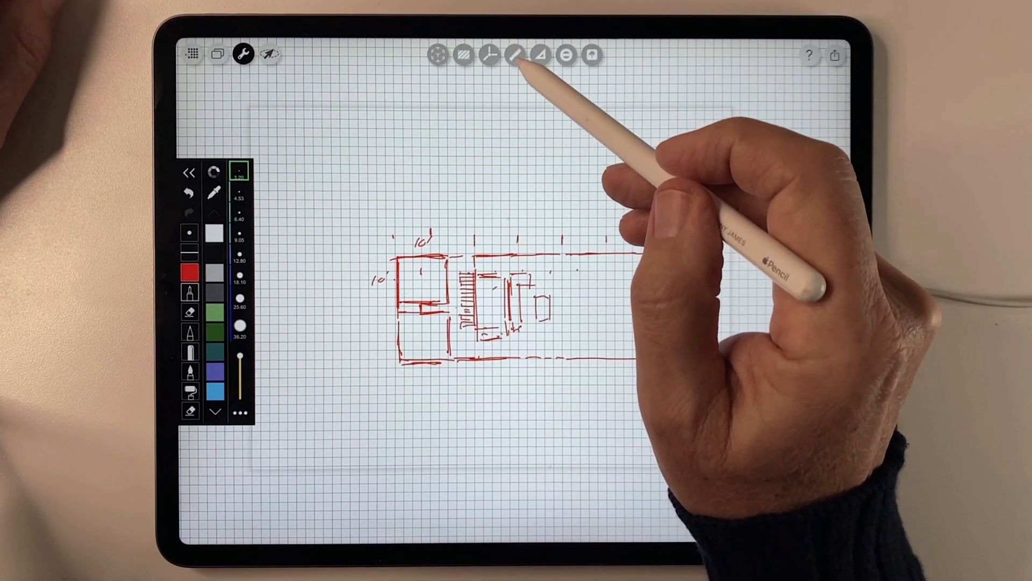
click(515, 55)
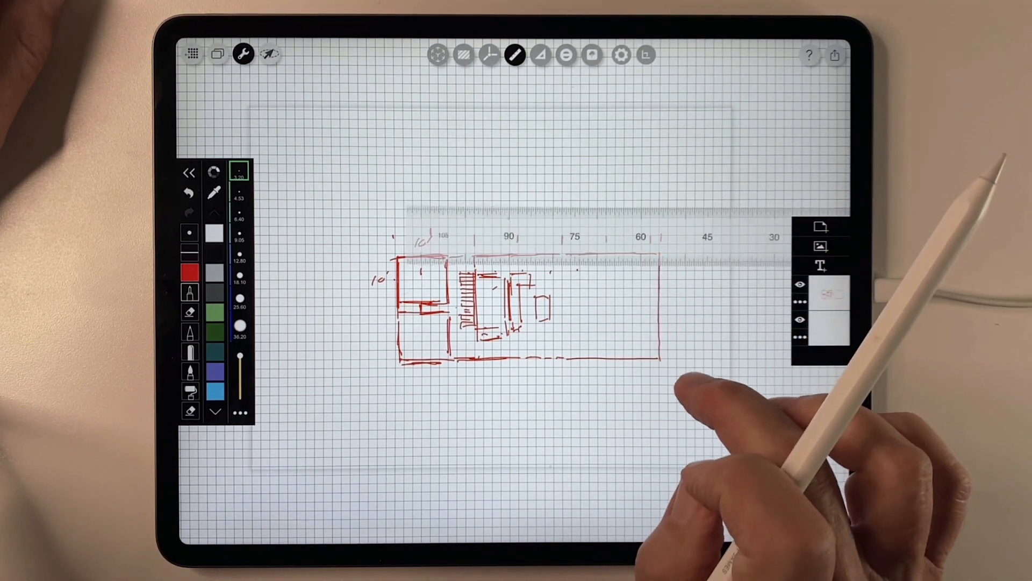